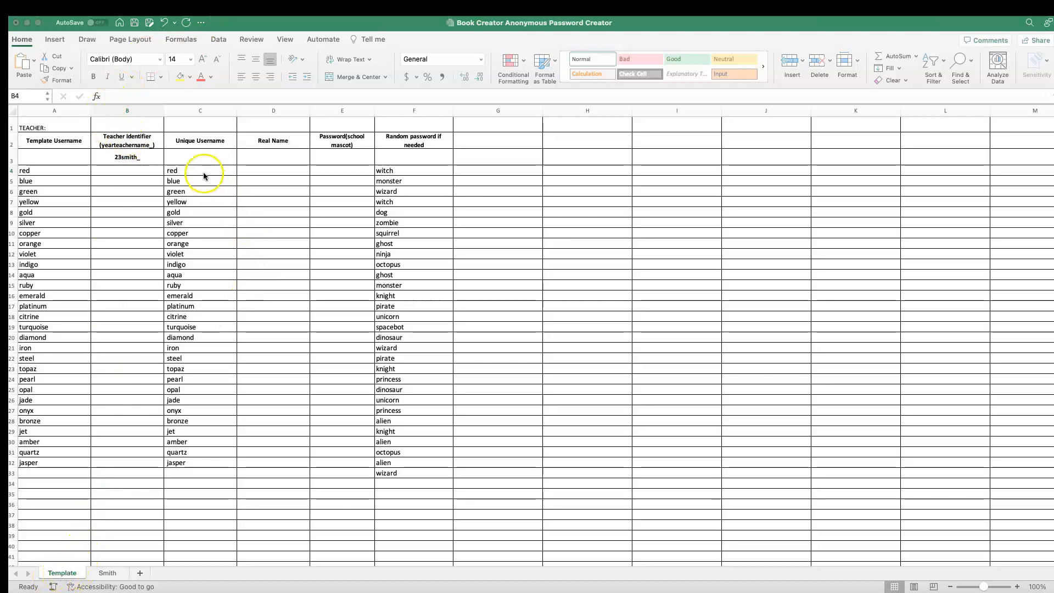
Check the =B4&" "&A4 concatenation formula behind the red username cell
type("=B4&\" \"&A4")
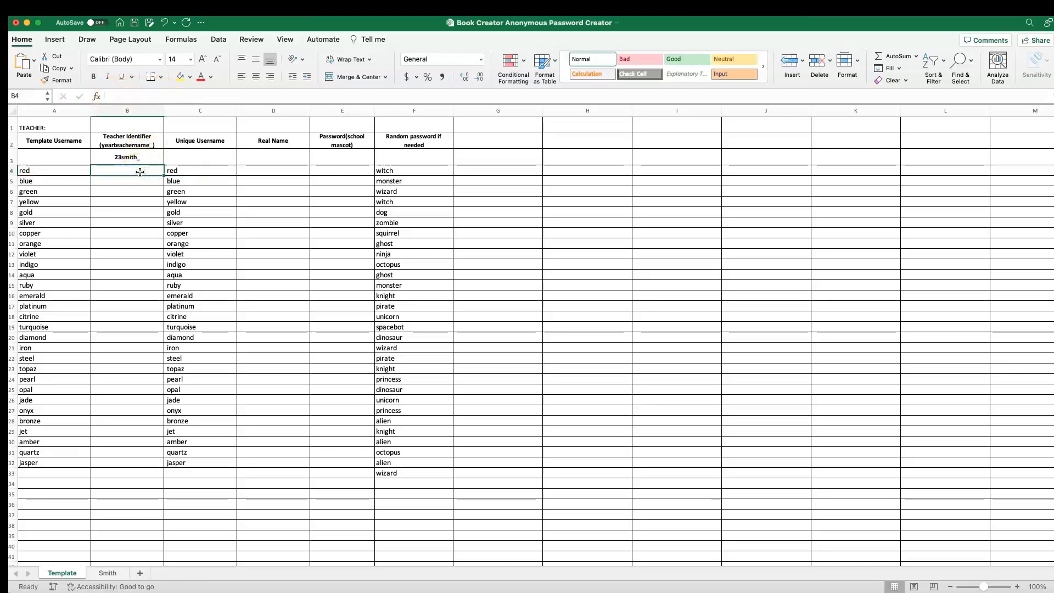
left_click(200, 170)
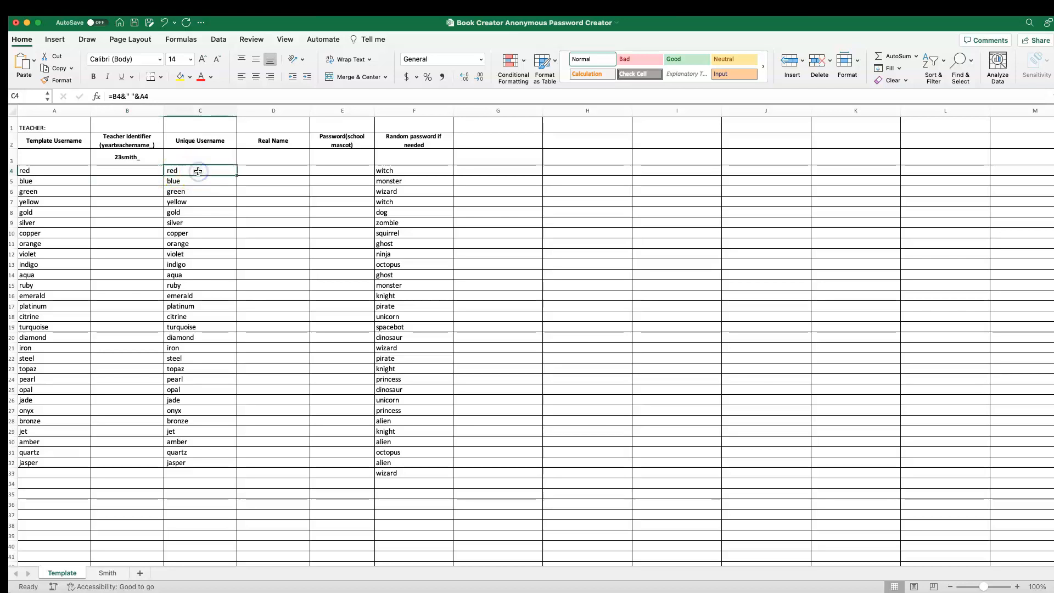
left_click(126, 157)
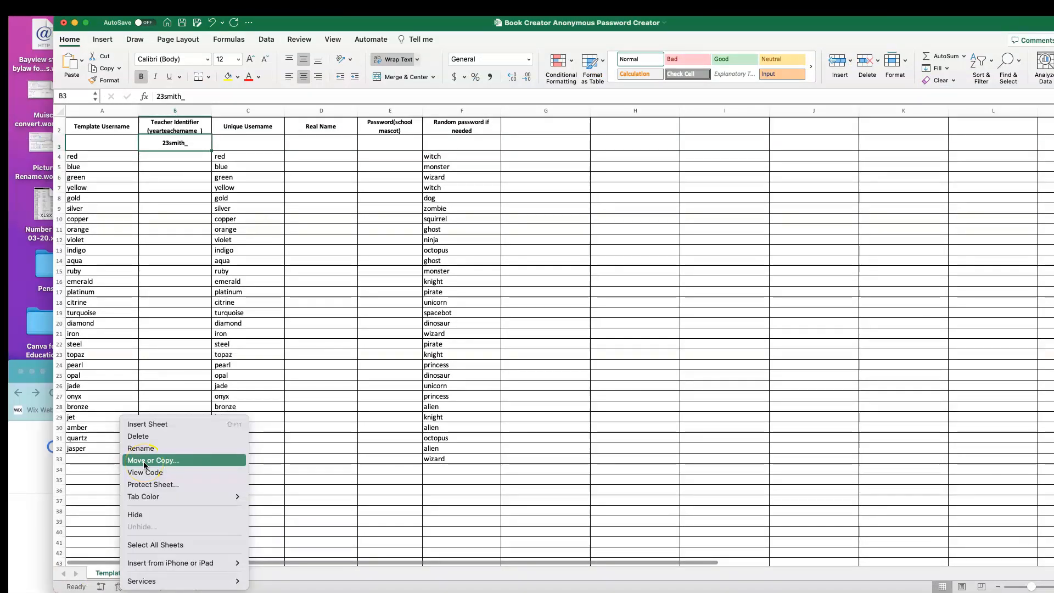
Copy the Template sheet and rename the copy Jones
left_click(153, 461)
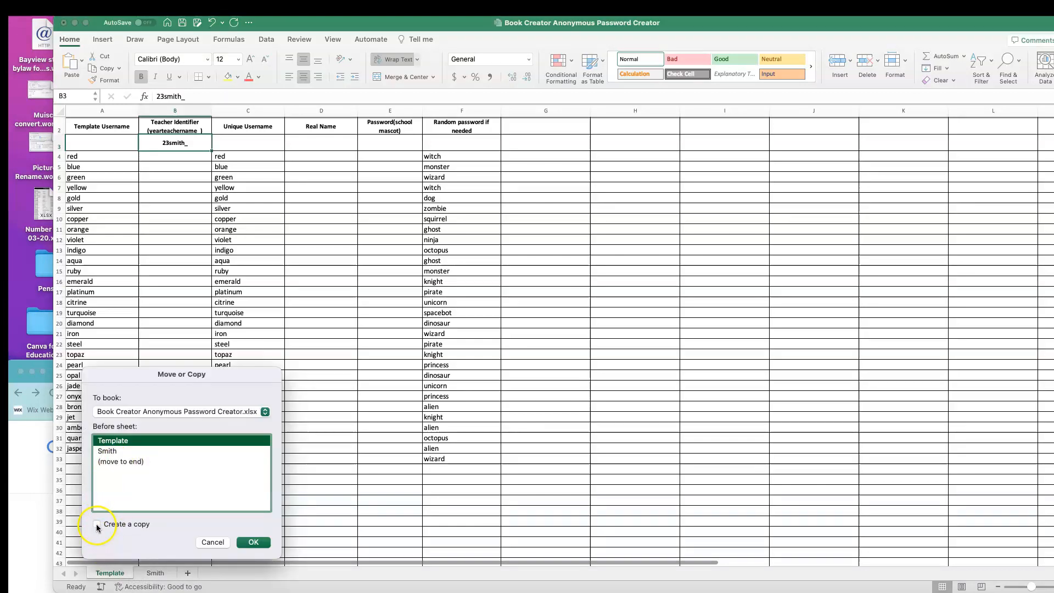
left_click(96, 524)
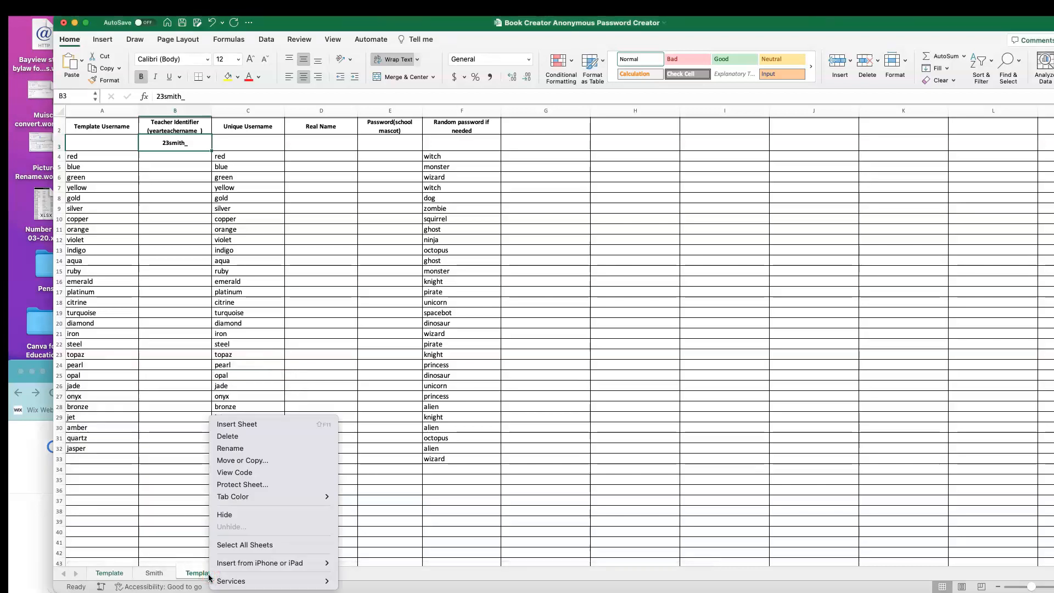
mouse_move(249, 448)
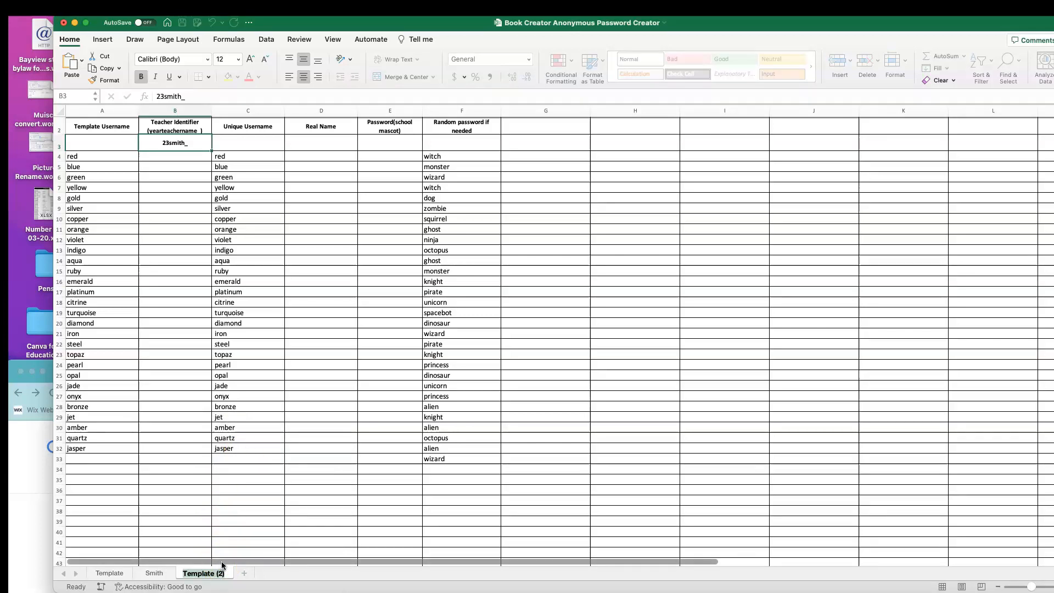
double_click(205, 573)
type("Jones")
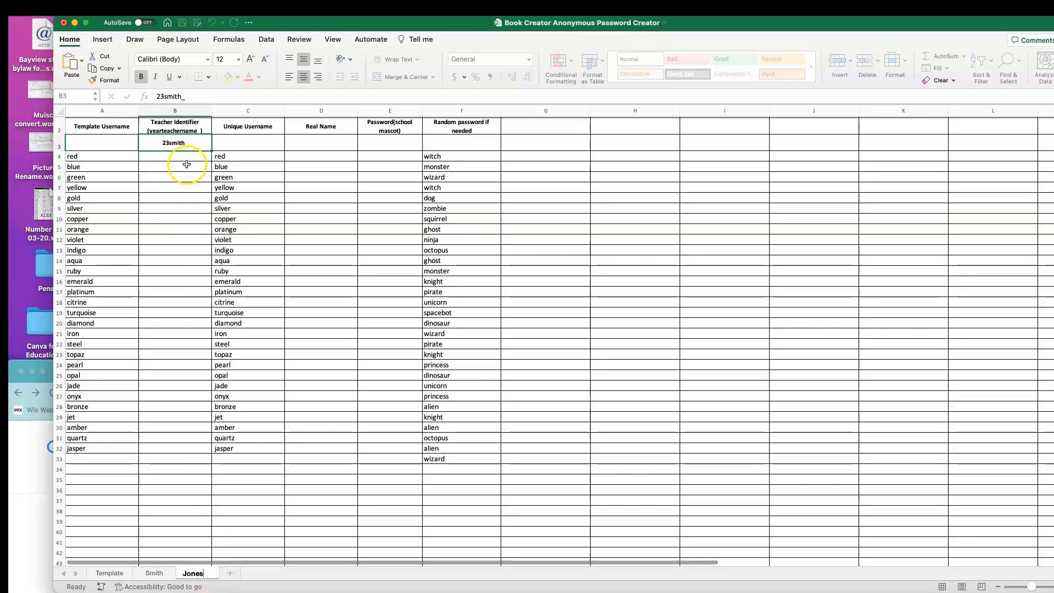
type("_")
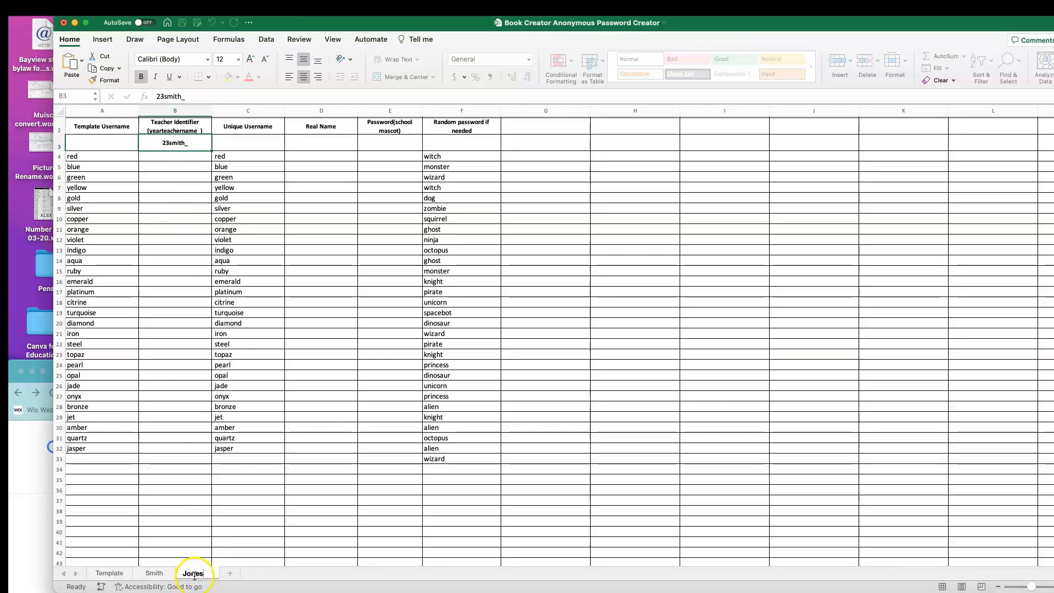
double_click(193, 573)
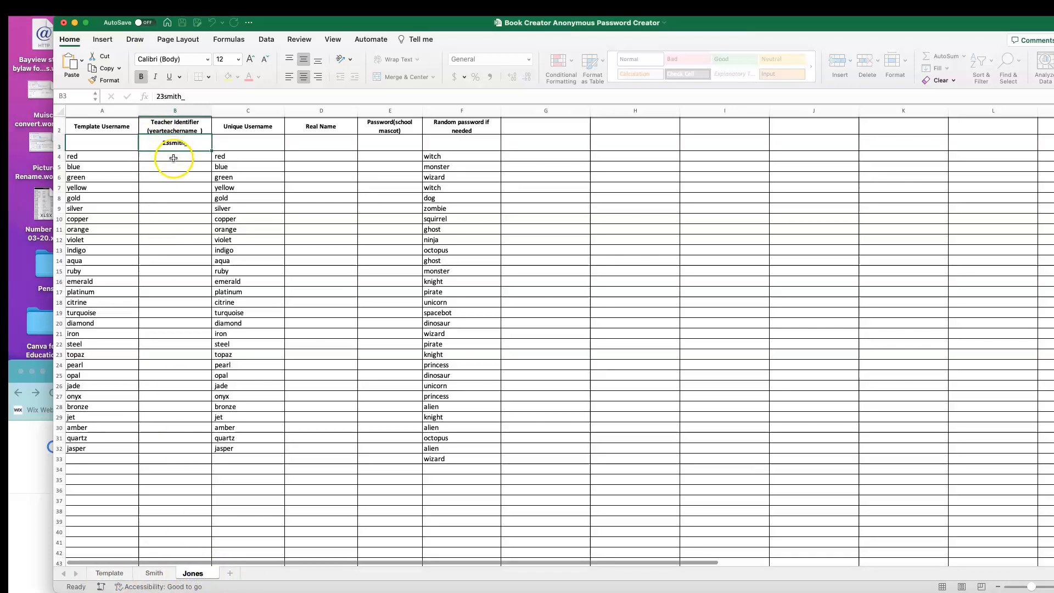
Enter 23jones_ in B4 so the first unique username reads 23jones_red
key("Return")
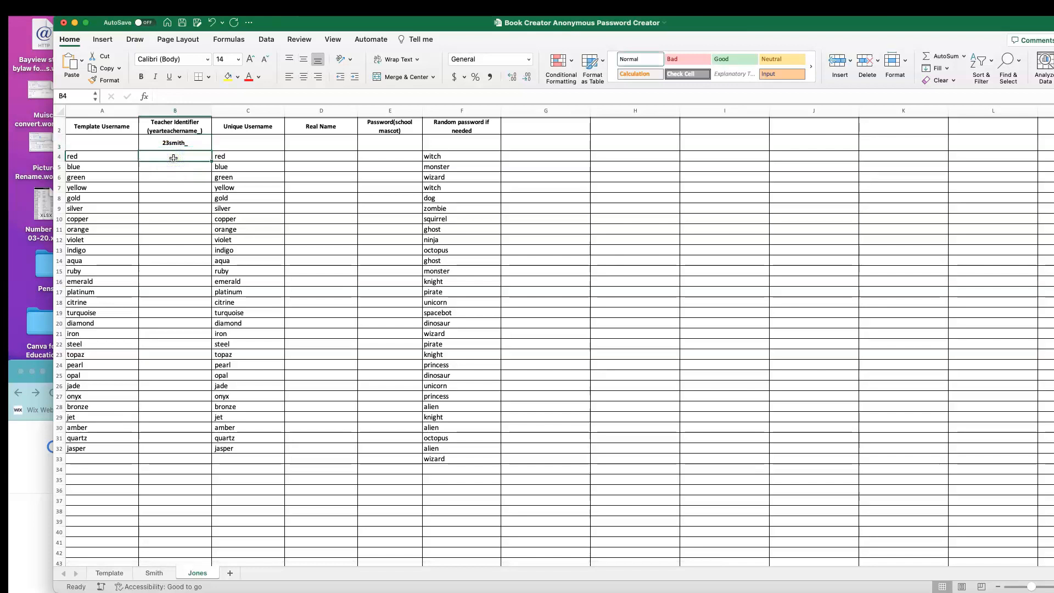
type("23jones")
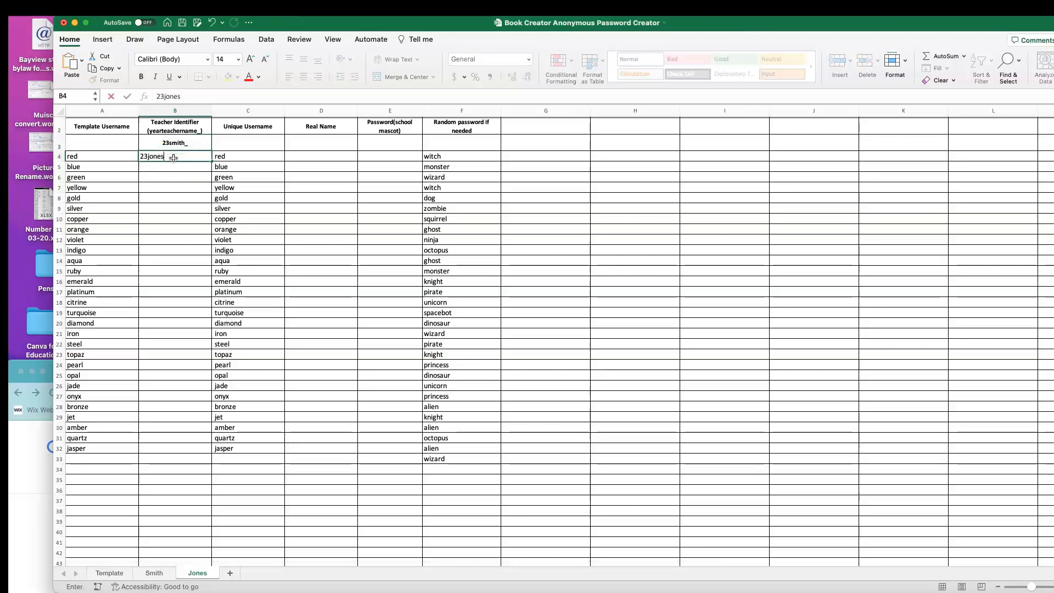
type("_")
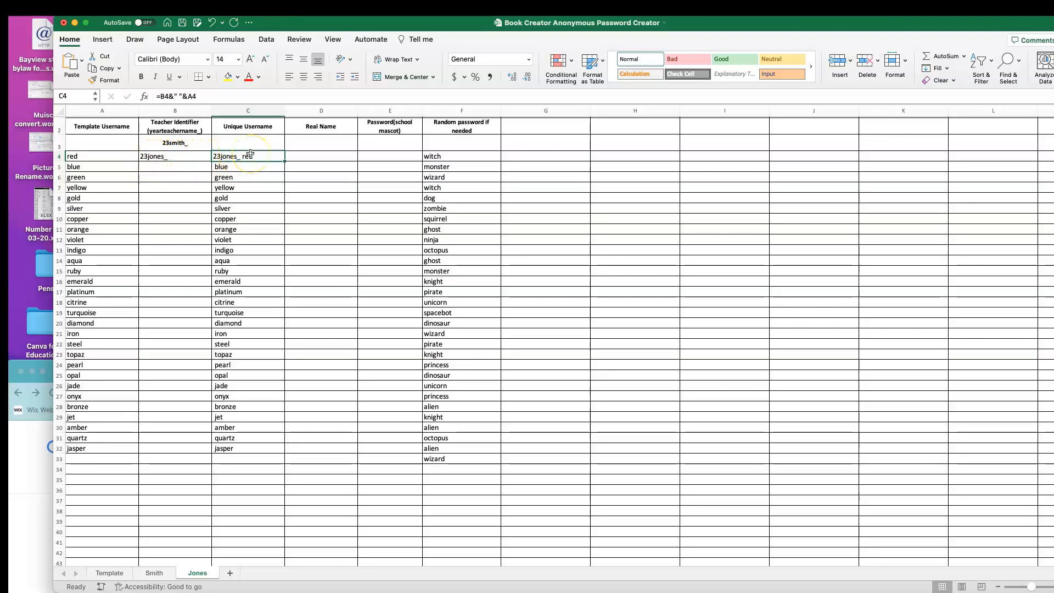
left_click(175, 156)
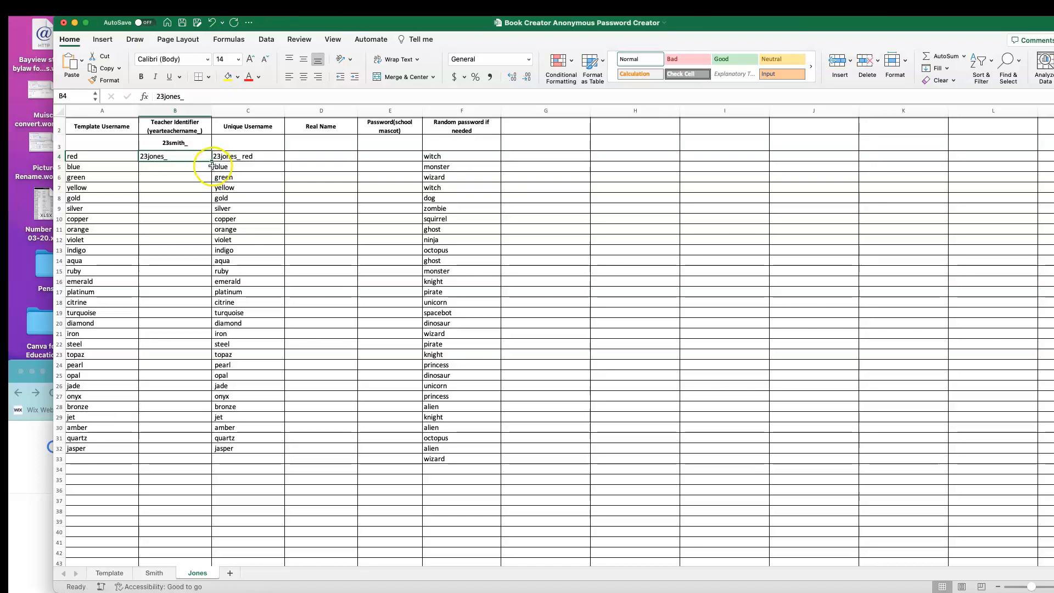
Fill 23jones_ down to B32, auto-populating usernames 23jones_blue through 23jones_jasper
left_click_drag(175, 162, 175, 191)
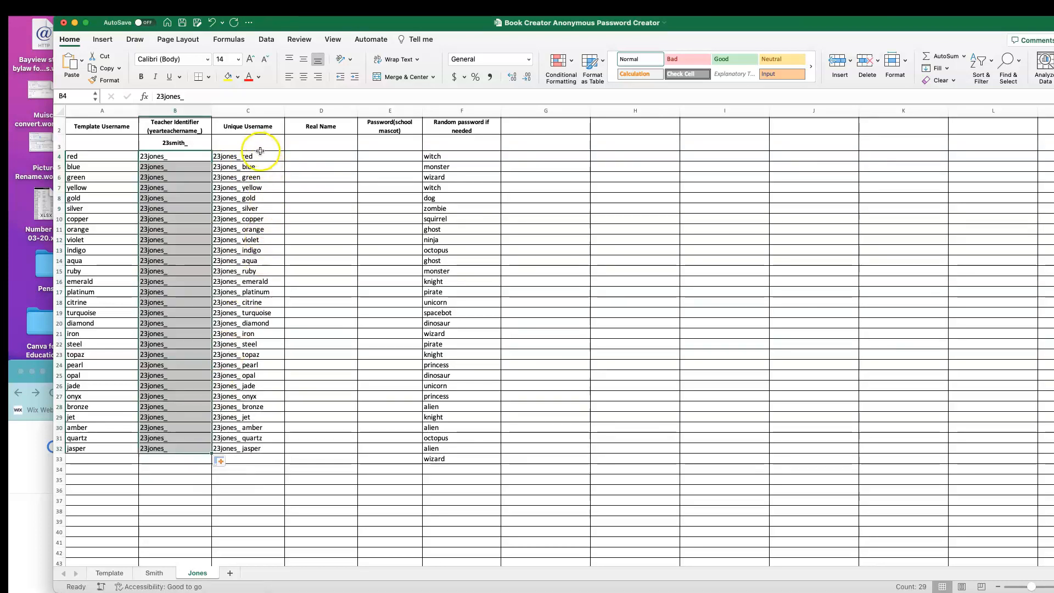
mouse_move(253, 449)
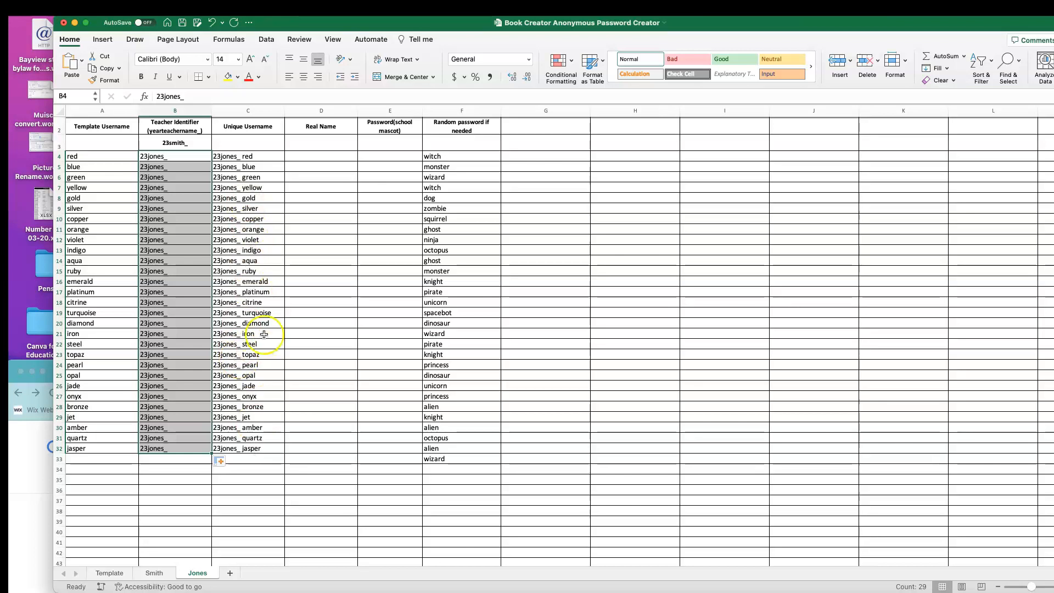
mouse_move(315, 157)
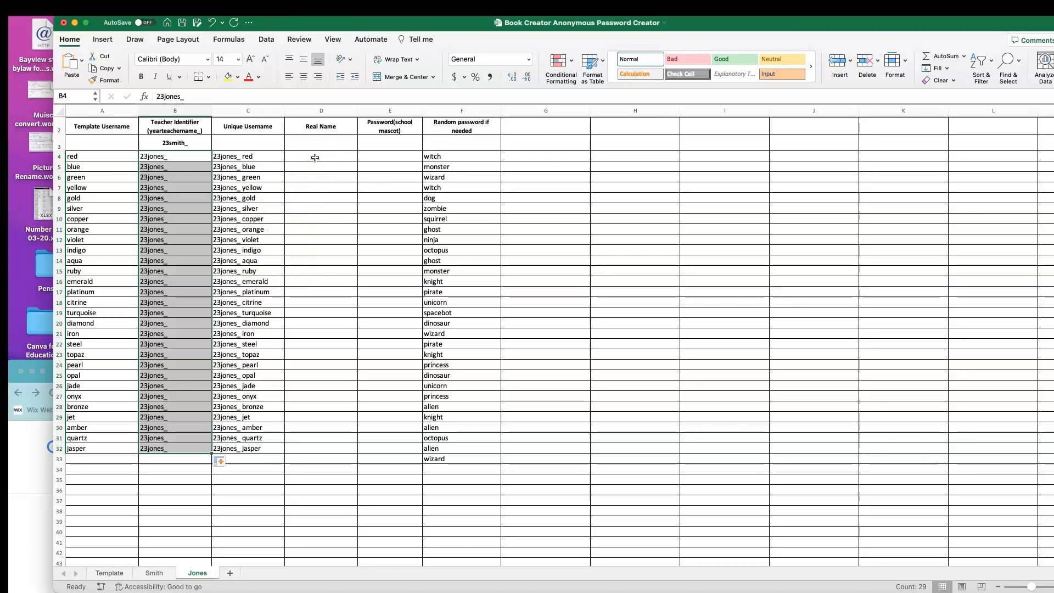
mouse_move(306, 458)
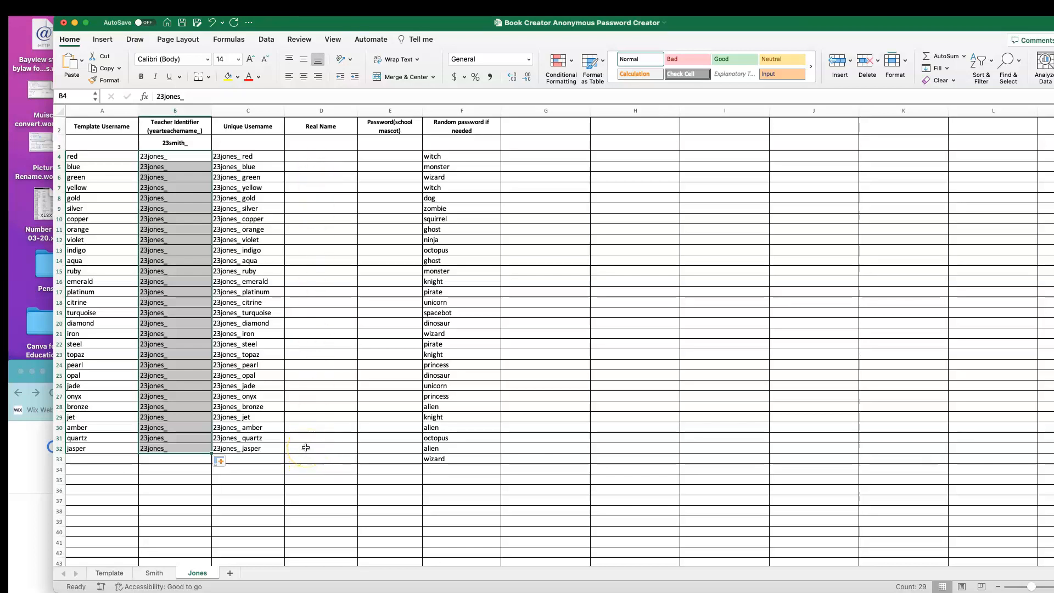
left_click(389, 156)
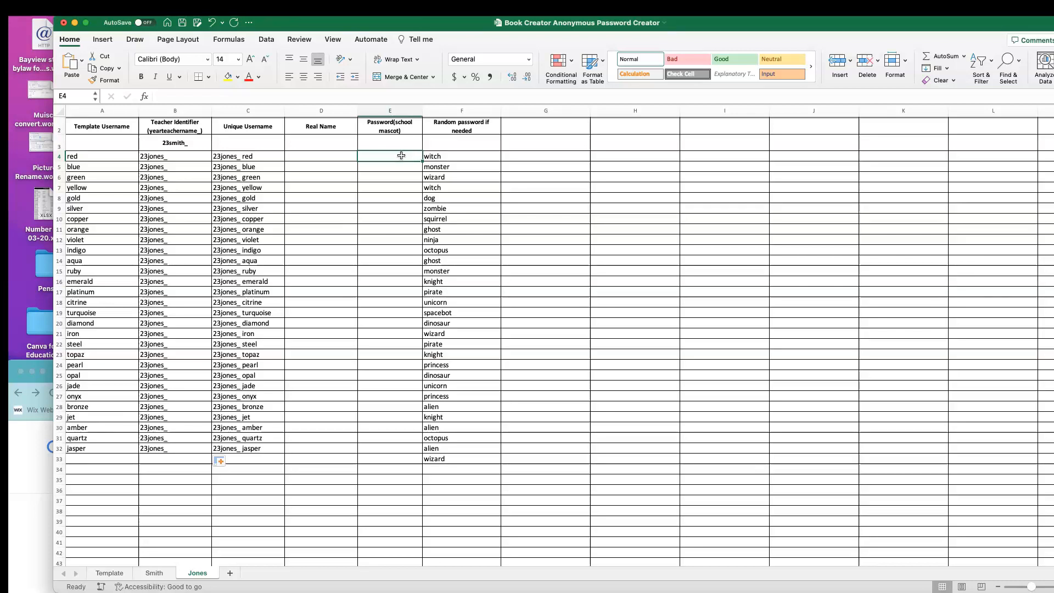
mouse_move(455, 149)
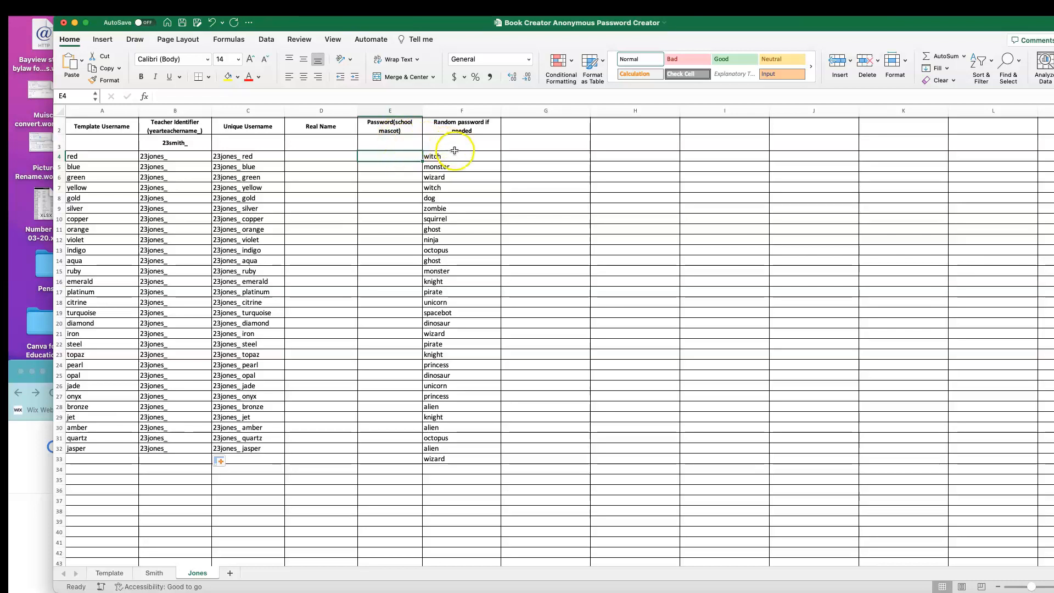